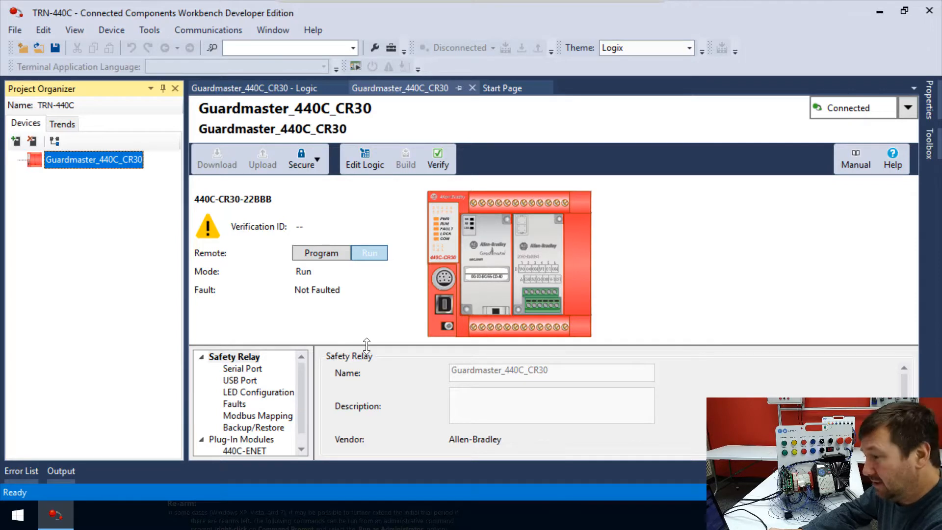
Collapse the properties area so the relay overview fills the device page.
click(399, 88)
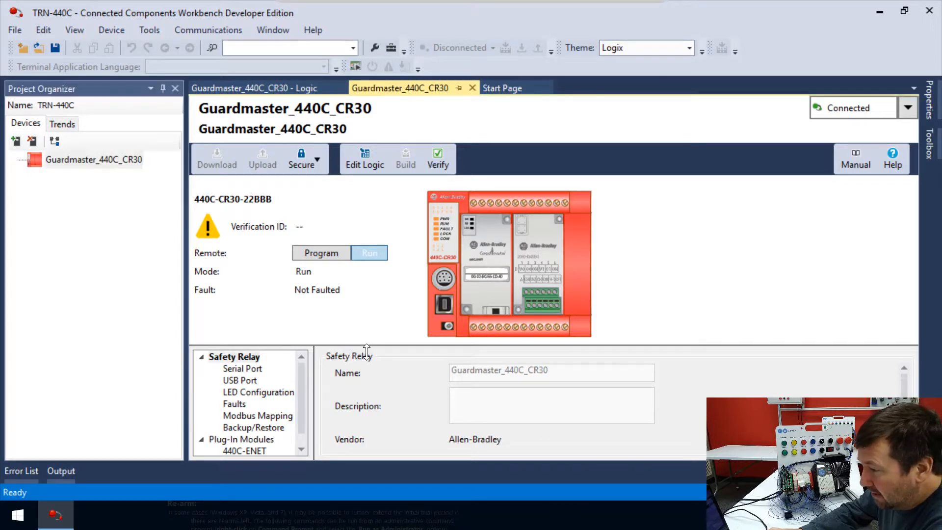
drag(368, 351, 369, 436)
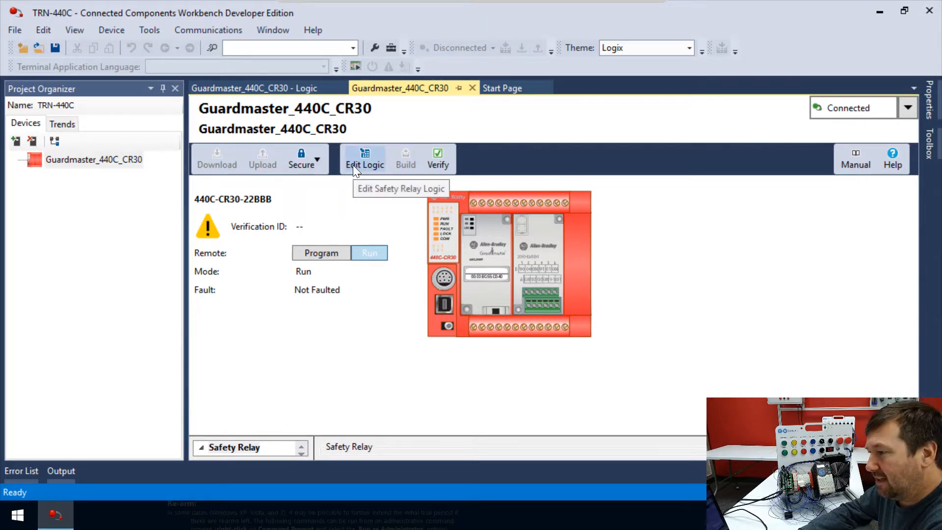
View the safety relay logic in Edit Logic and return to the device overview.
click(365, 158)
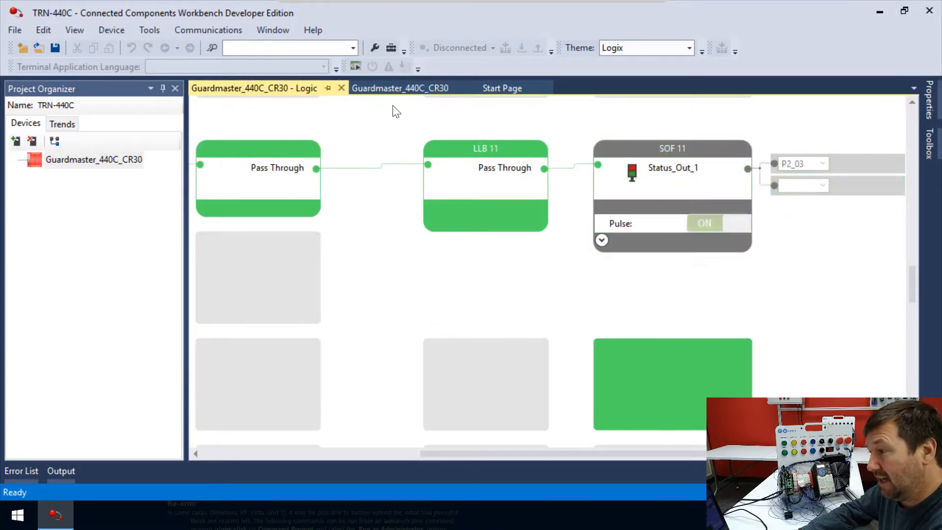
click(401, 88)
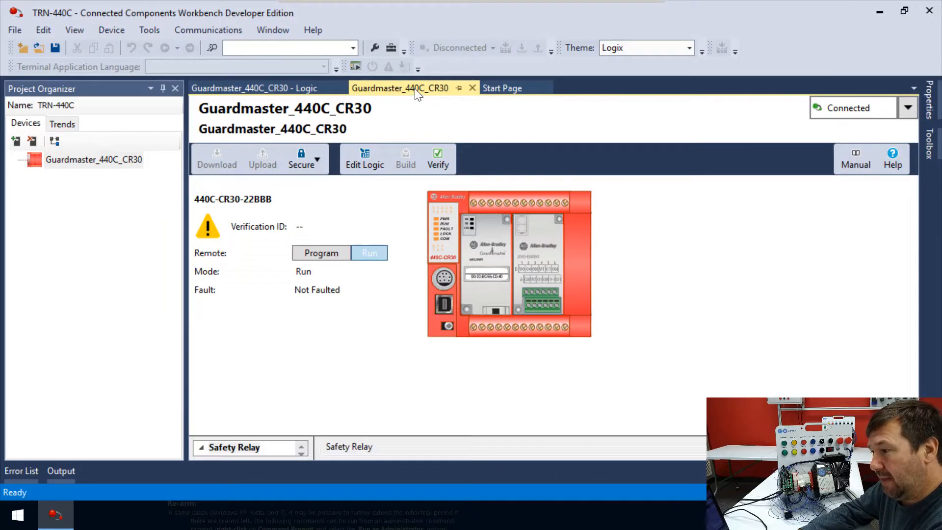
mouse_move(400, 88)
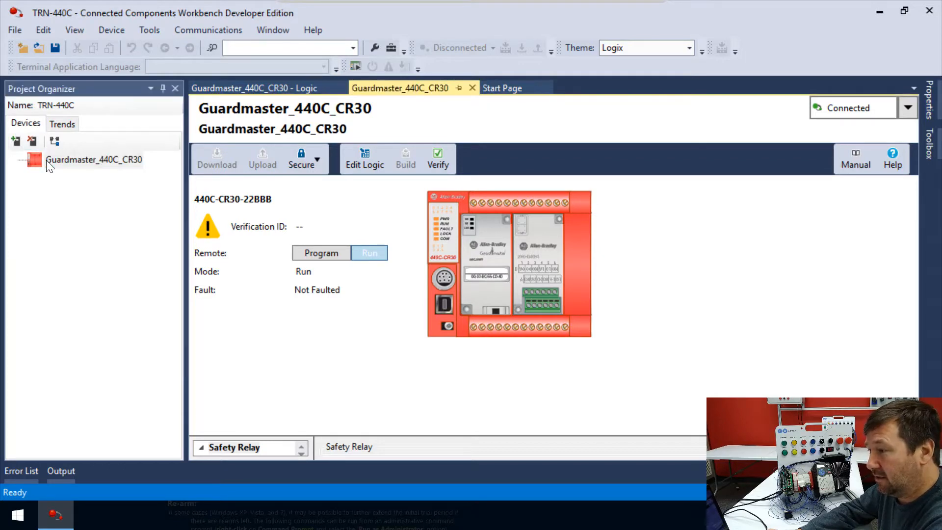
Check the safety relay logic again and return to the Guardmaster_440C_CR30 device page.
click(254, 88)
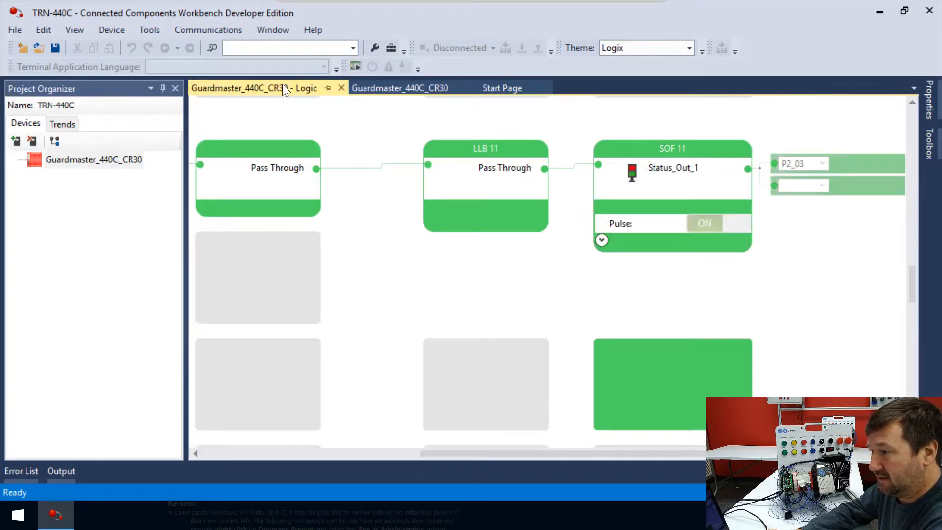
click(401, 88)
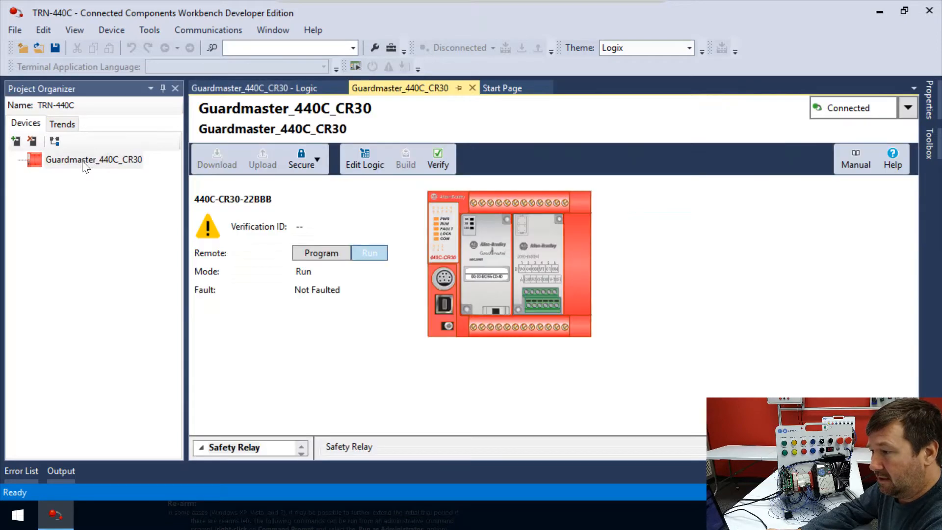
mouse_move(137, 191)
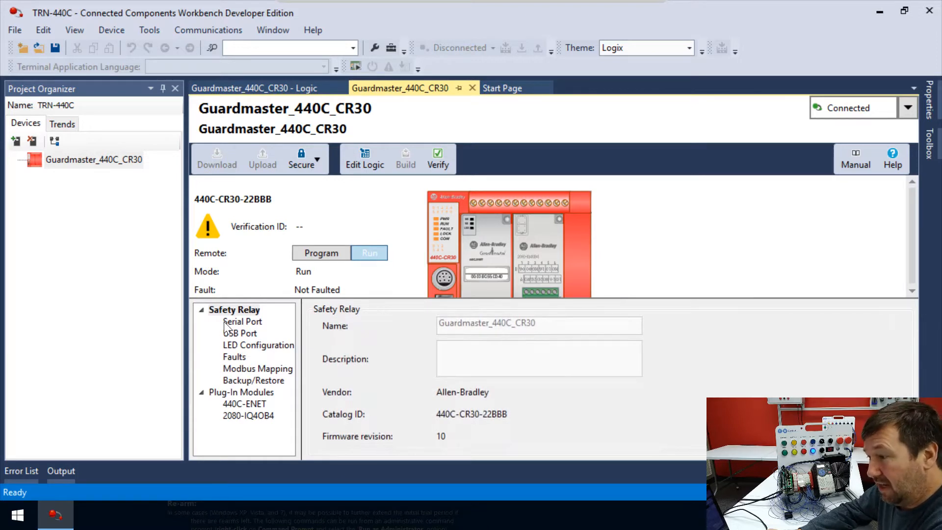
Review Serial Port and USB Port status, then show the LED Configuration input assignments.
click(243, 322)
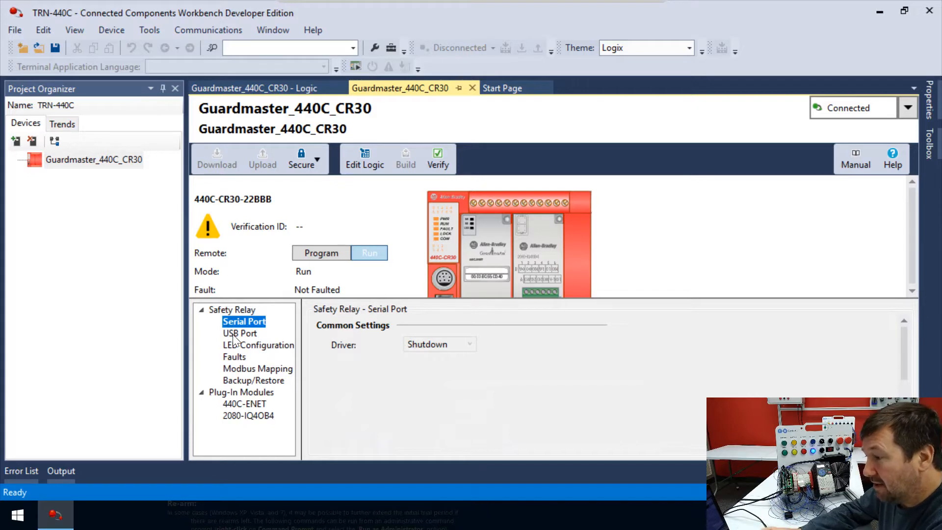
click(240, 332)
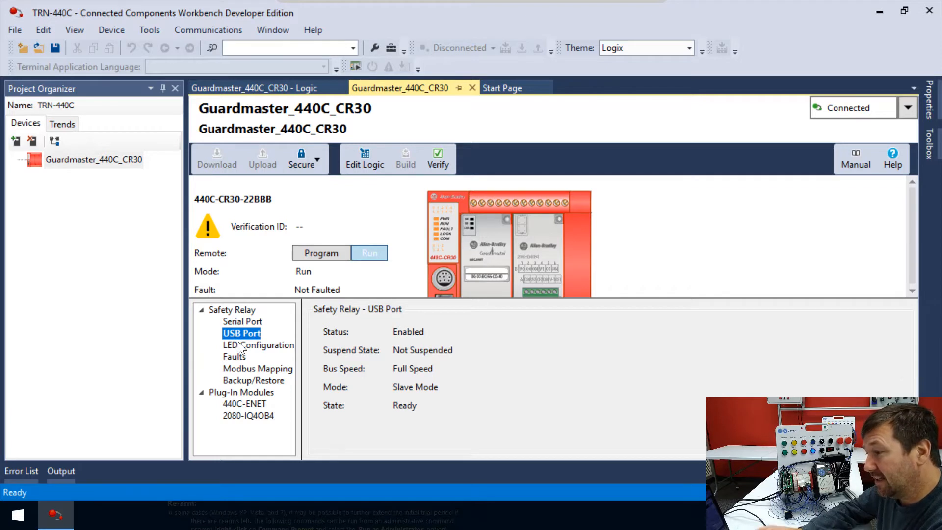
click(259, 345)
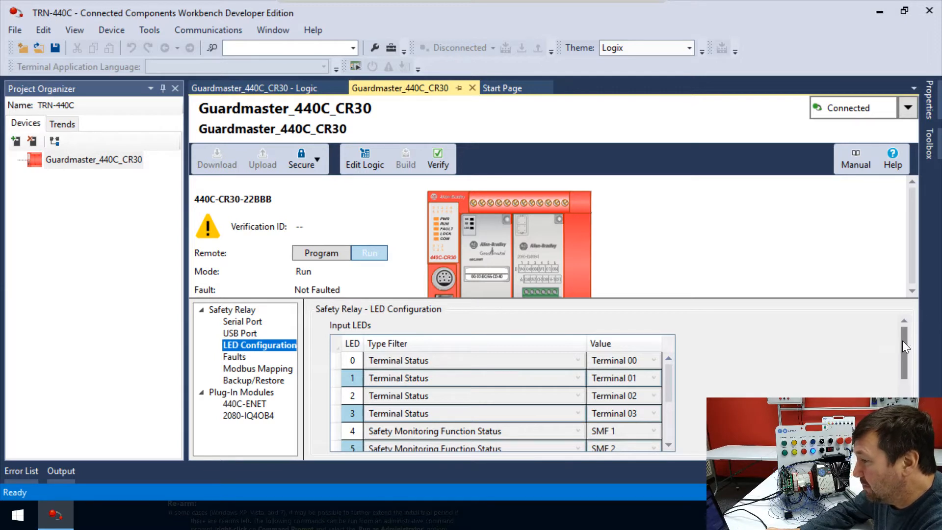
scroll(down, 3)
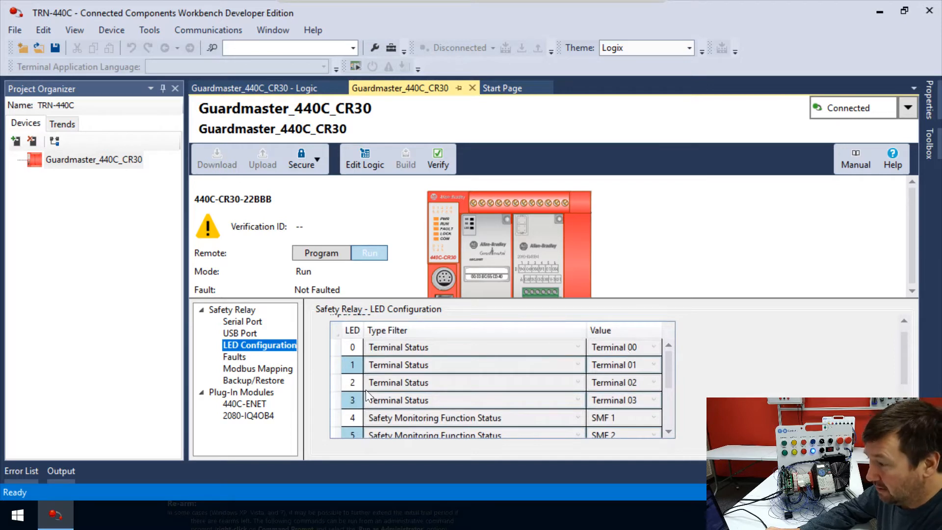
mouse_move(609, 378)
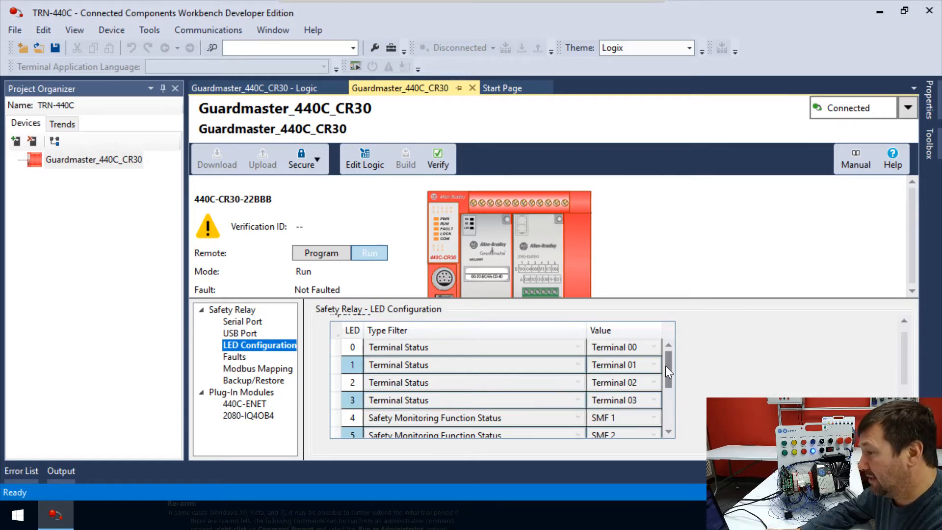
scroll(down, 3)
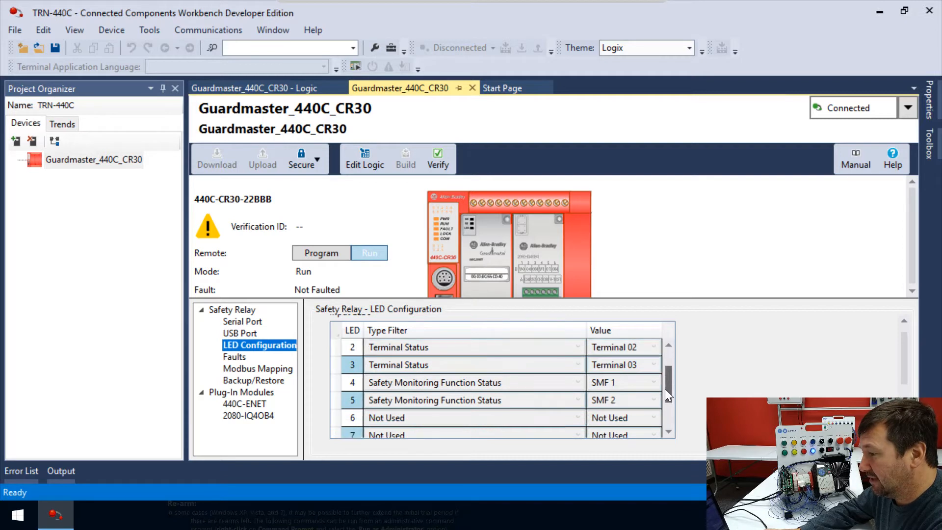
scroll(down, 3)
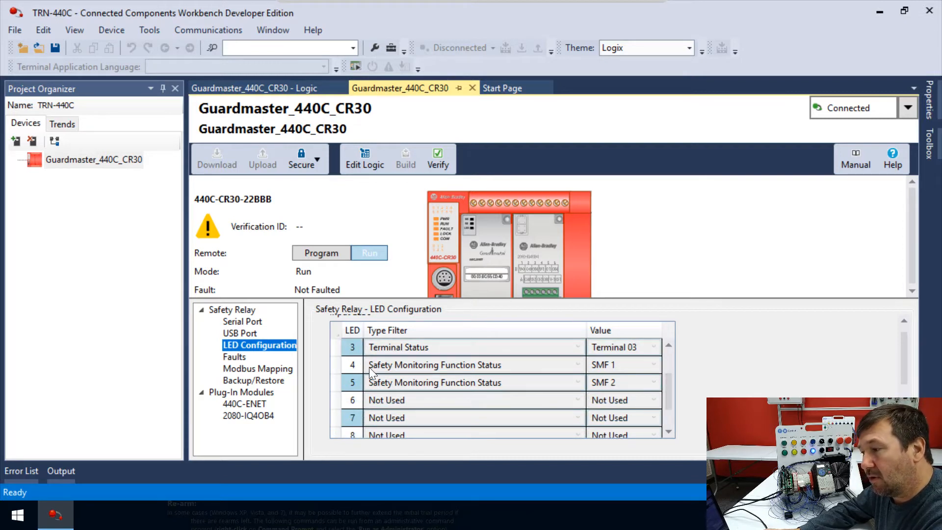
mouse_move(424, 370)
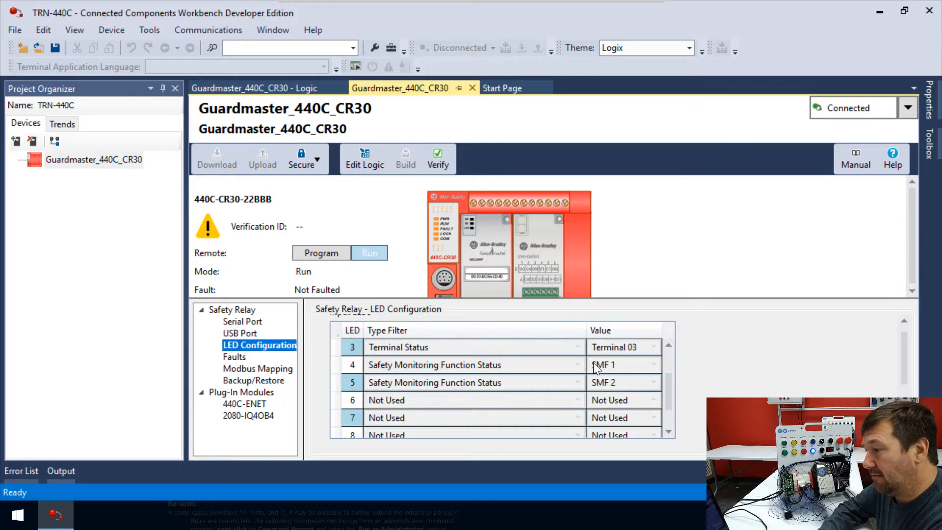
mouse_move(610, 372)
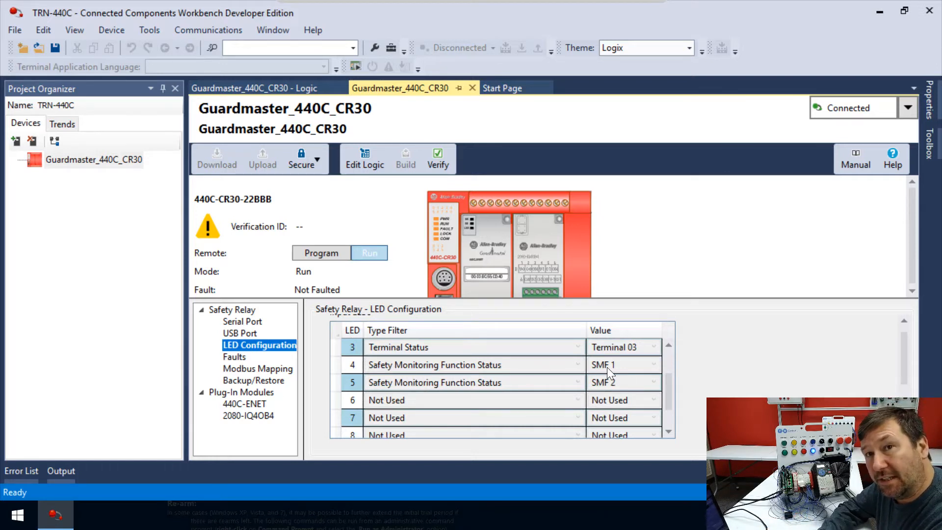